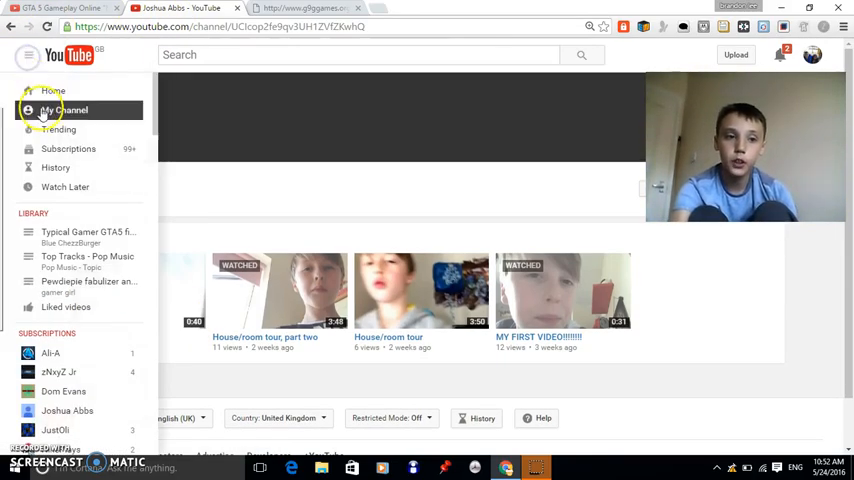
{"action": "left_click", "coordinate": [64, 110]}
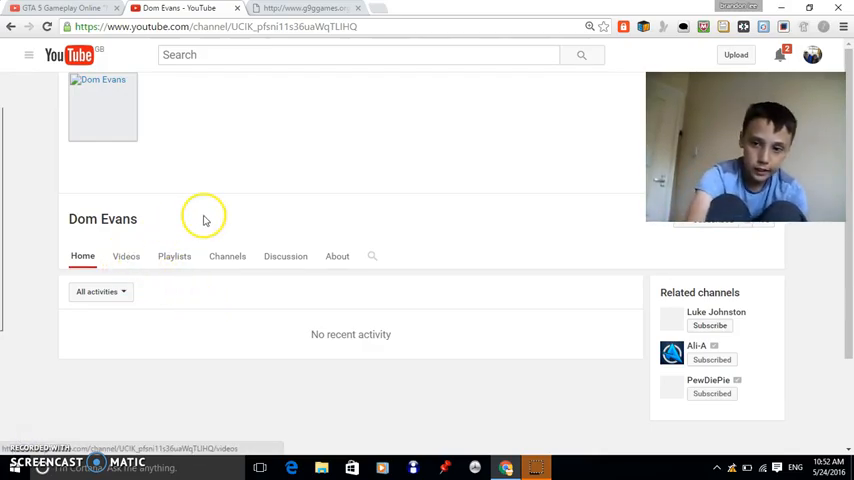
- Browse Dom Evans's uploaded videos, then return to My Channel via the guide menu
{"action": "left_click", "coordinate": [126, 256]}
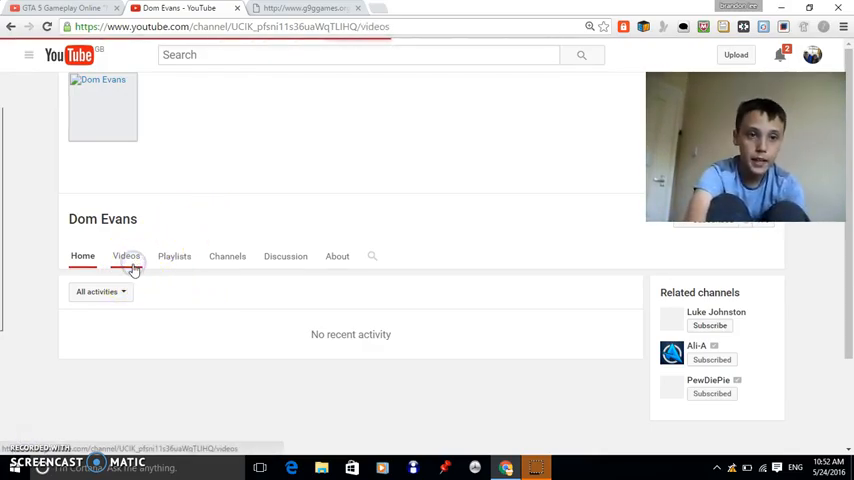
{"action": "left_click", "coordinate": [126, 256]}
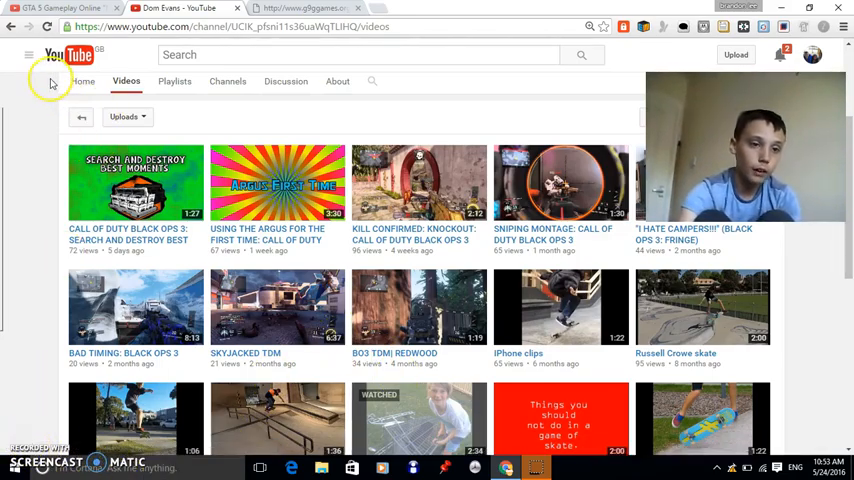
{"action": "left_click", "coordinate": [28, 55]}
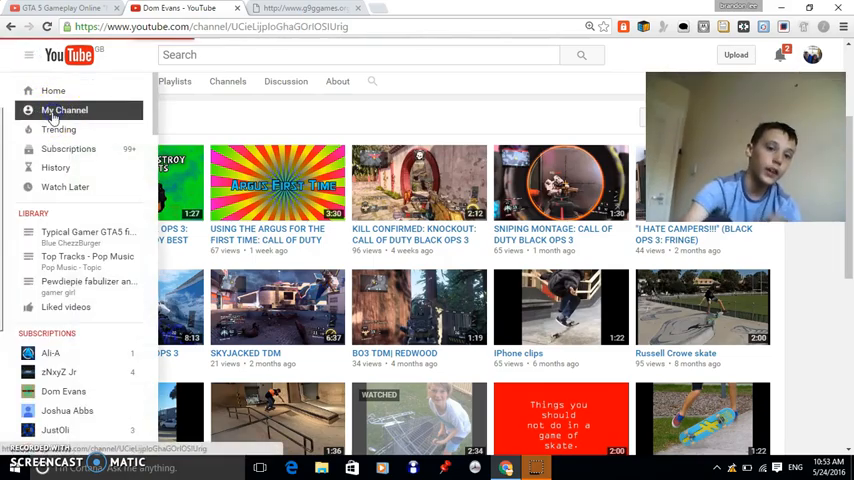
{"action": "left_click", "coordinate": [64, 110]}
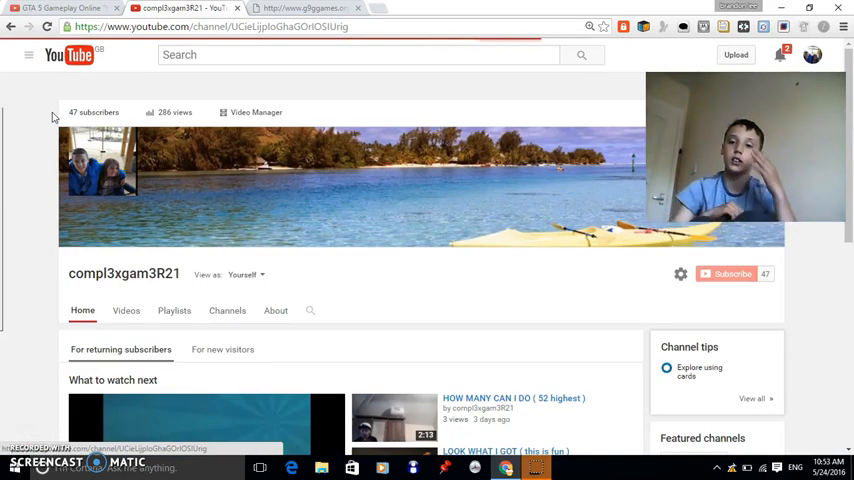